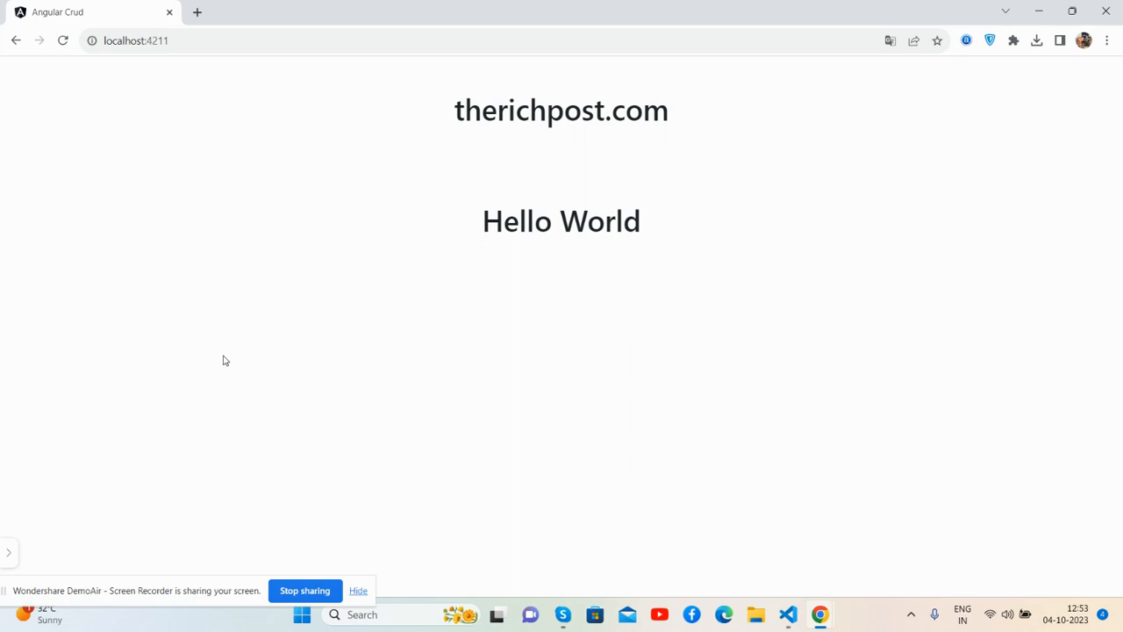
mouse_move(405, 270)
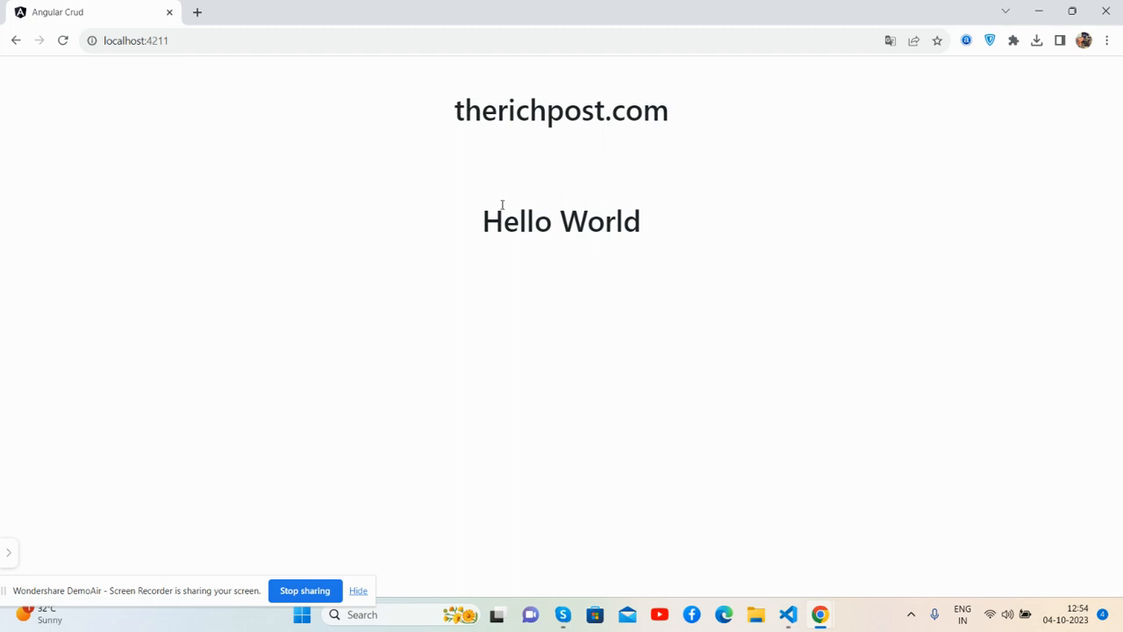
mouse_move(486, 221)
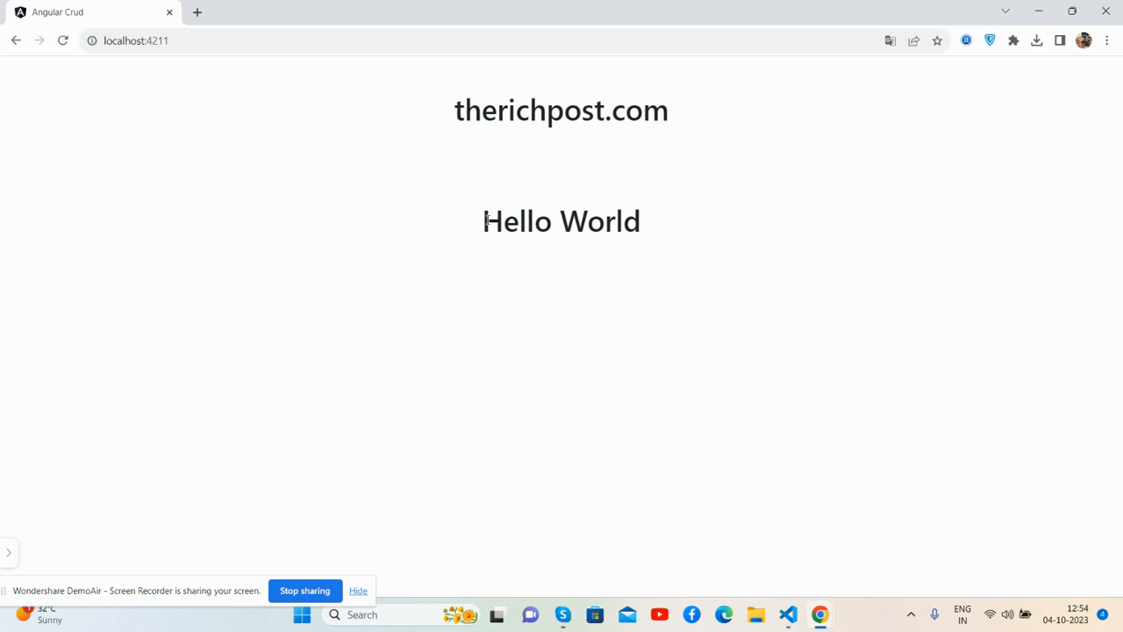
Switch from the Hello World page in Chrome to the code editor
click(63, 41)
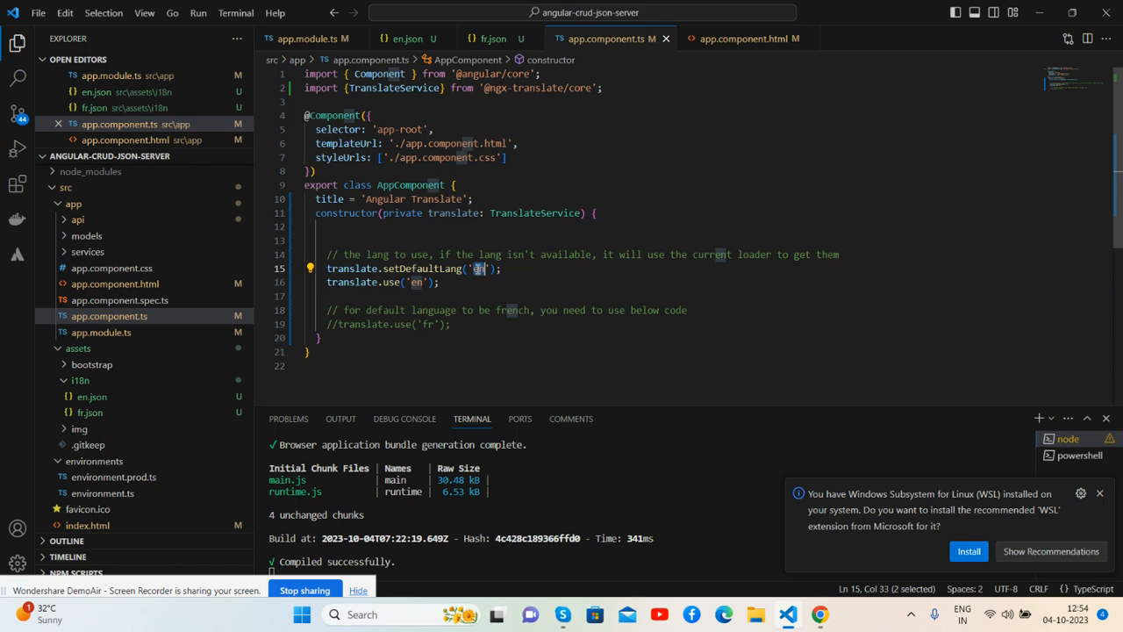
Set 'fr' as the default and active language in app.component.ts
text(fr)
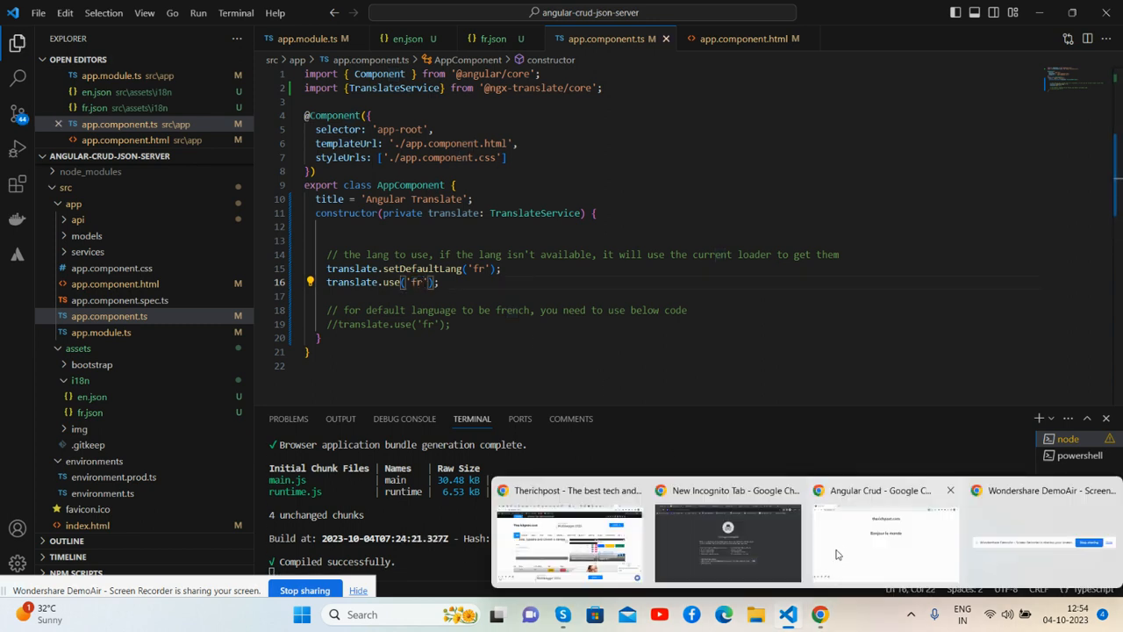
Show the app page in Chrome and dismiss the Google Translate offer, keeping English Hello World
click(876, 542)
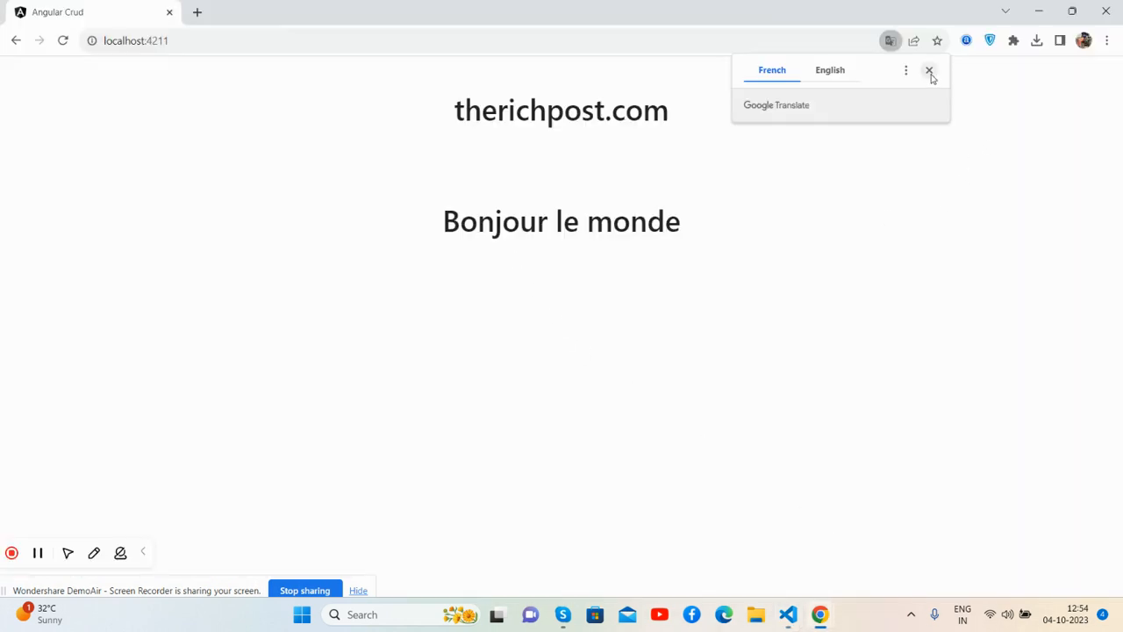
click(930, 70)
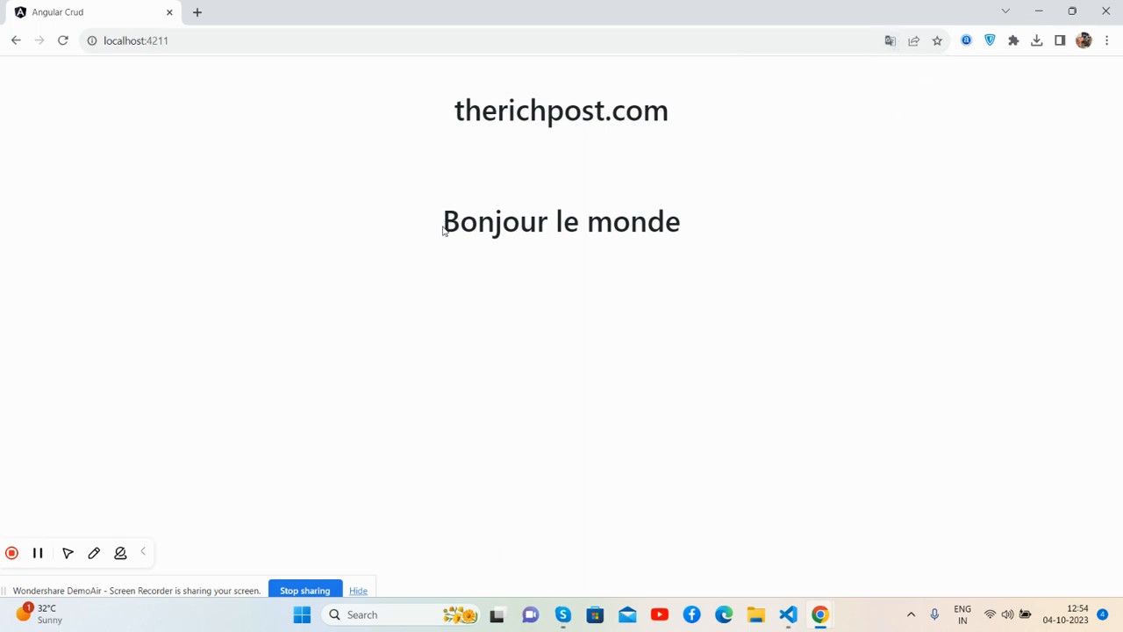
mouse_move(663, 246)
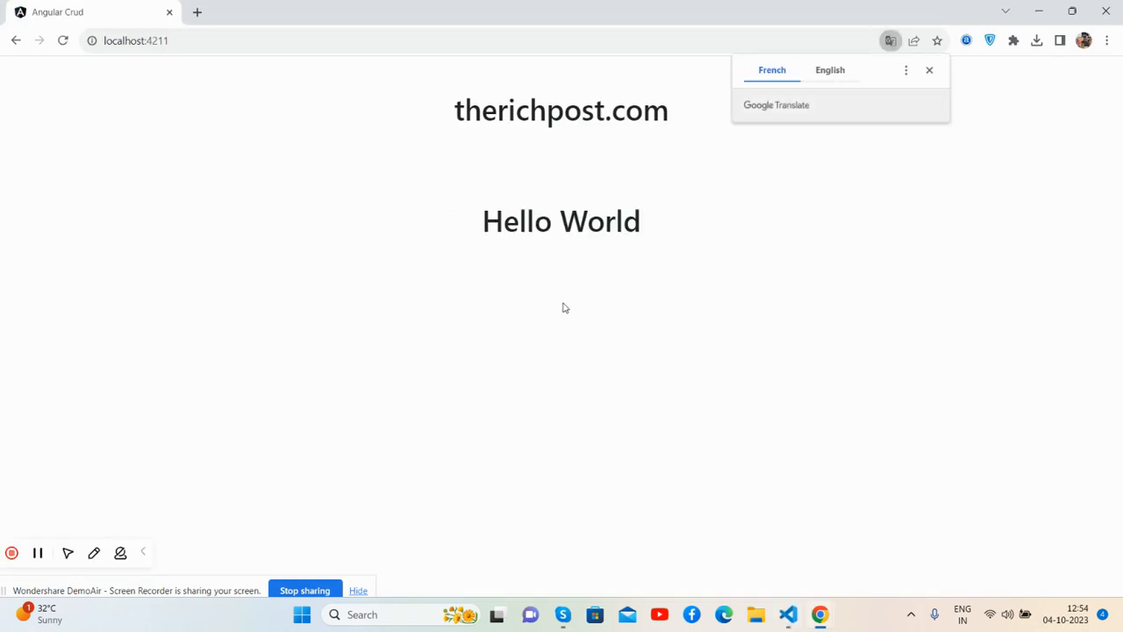
click(930, 70)
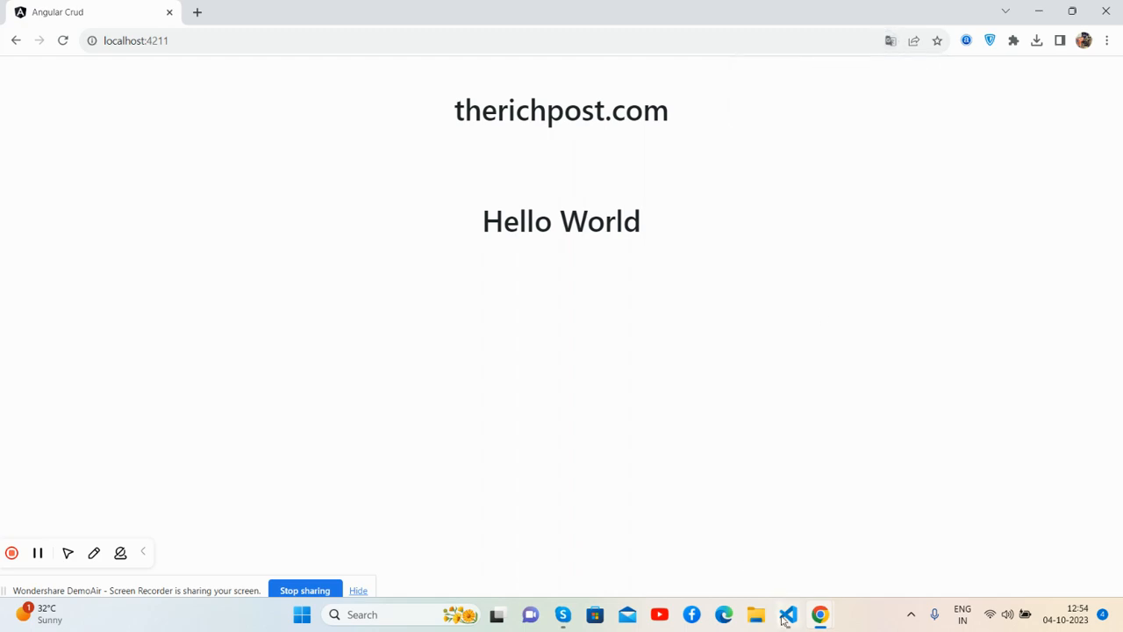
Replace 'en' with 'fr' in setDefaultLang() and translate.use() in app.component.ts
click(785, 614)
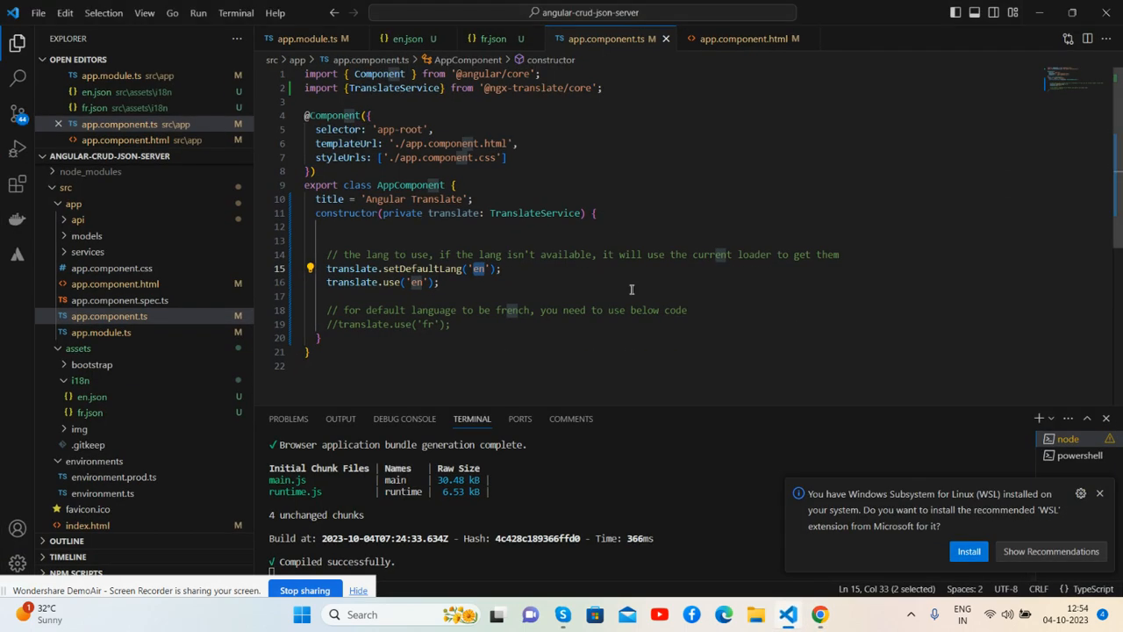
text(fr)
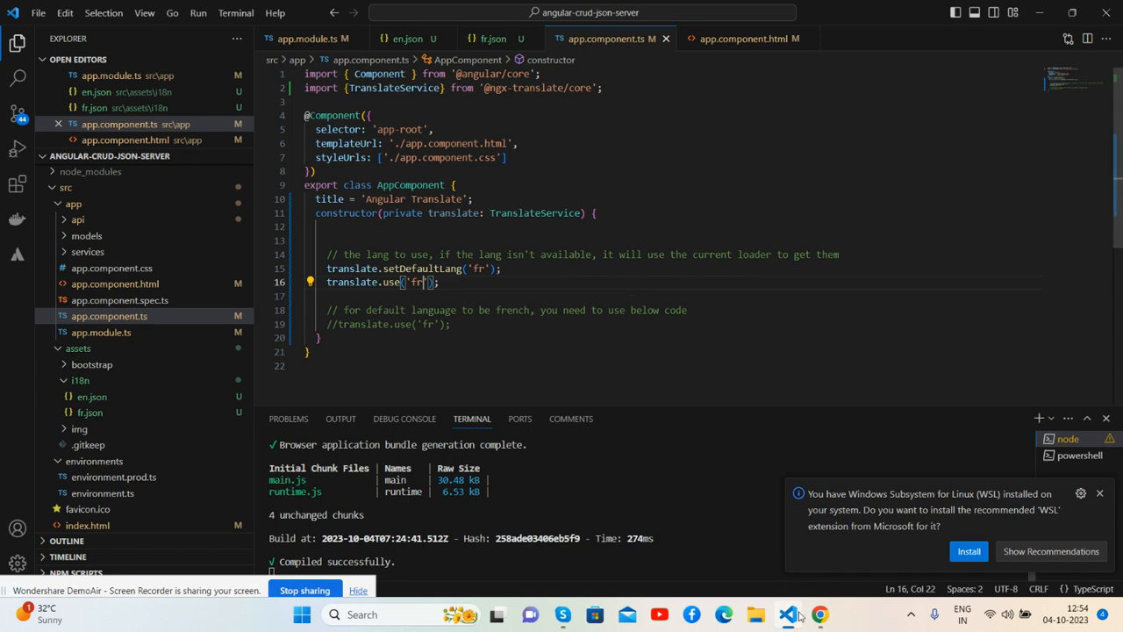
click(819, 614)
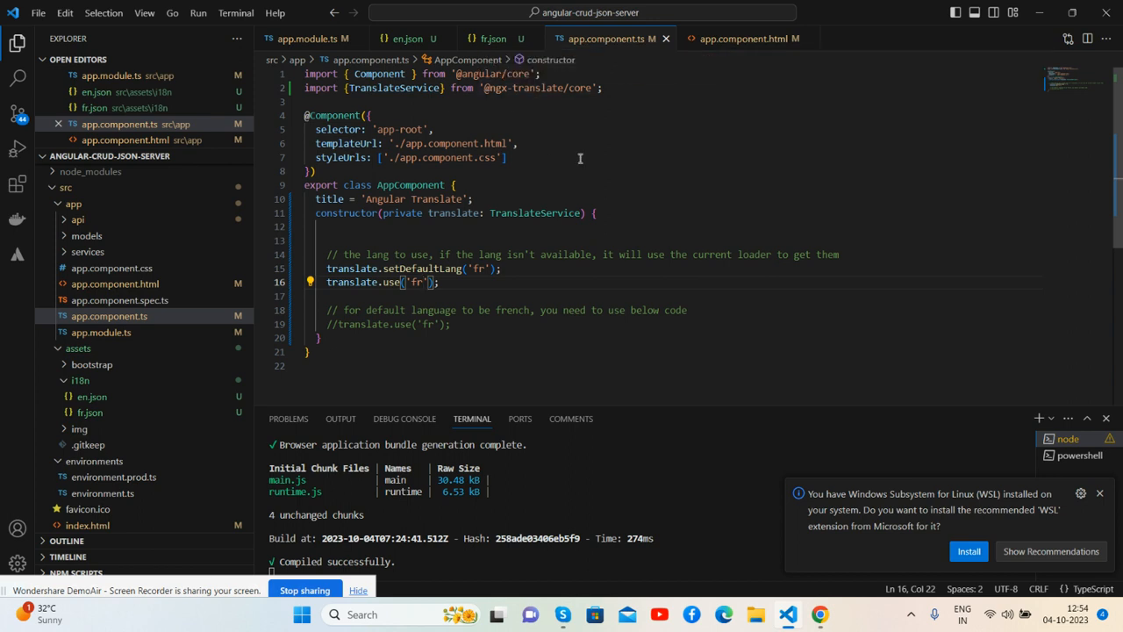
View app.component.html with the {{ 'HELLO' | translate }} binding
click(737, 38)
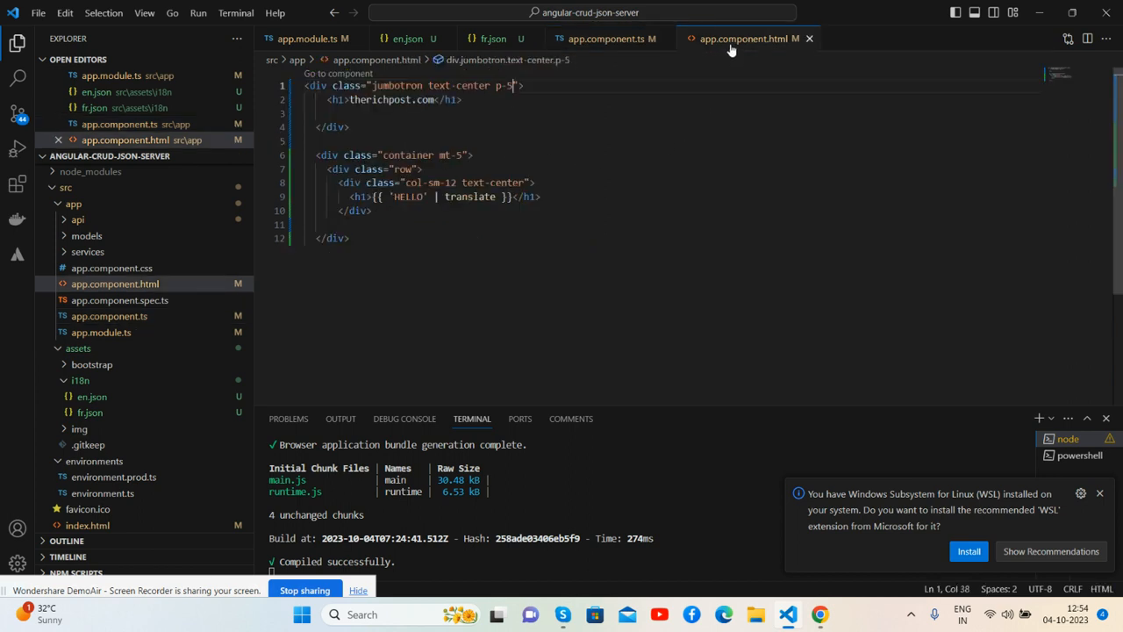
mouse_move(349, 196)
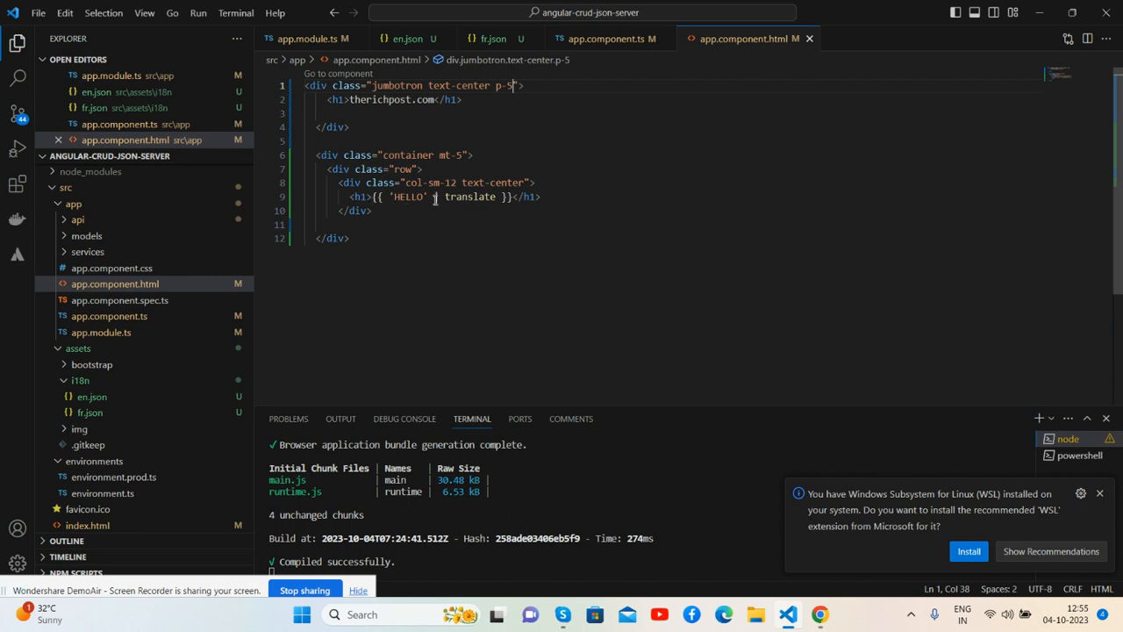
mouse_move(467, 197)
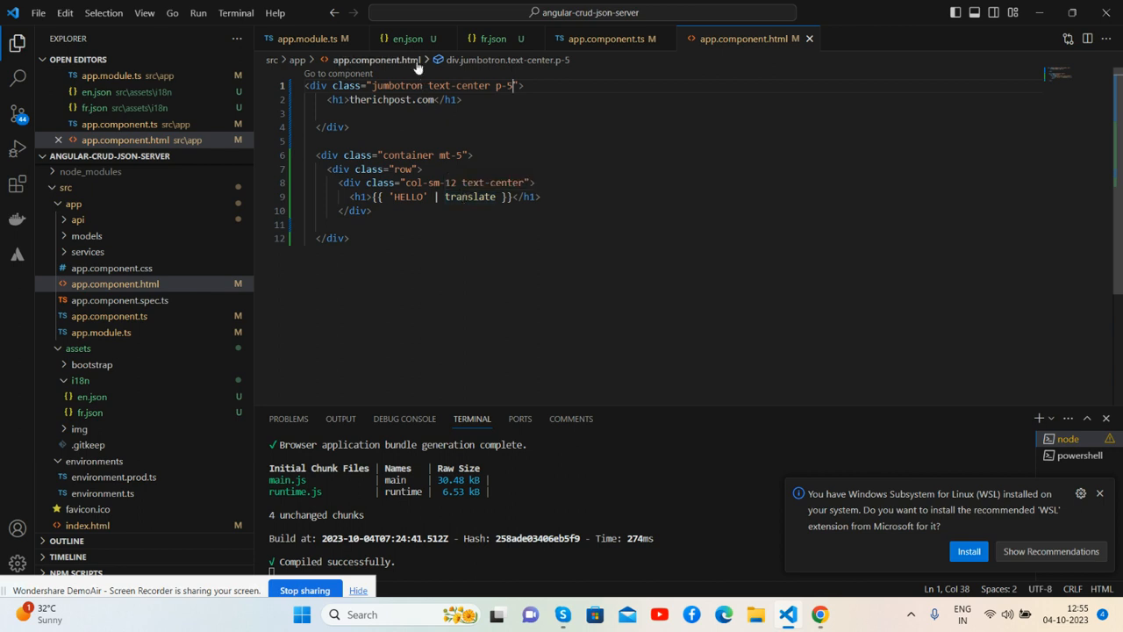
View HELLO as 'Hello World' in en.json and 'Bonjour le monde' in fr.json
click(407, 38)
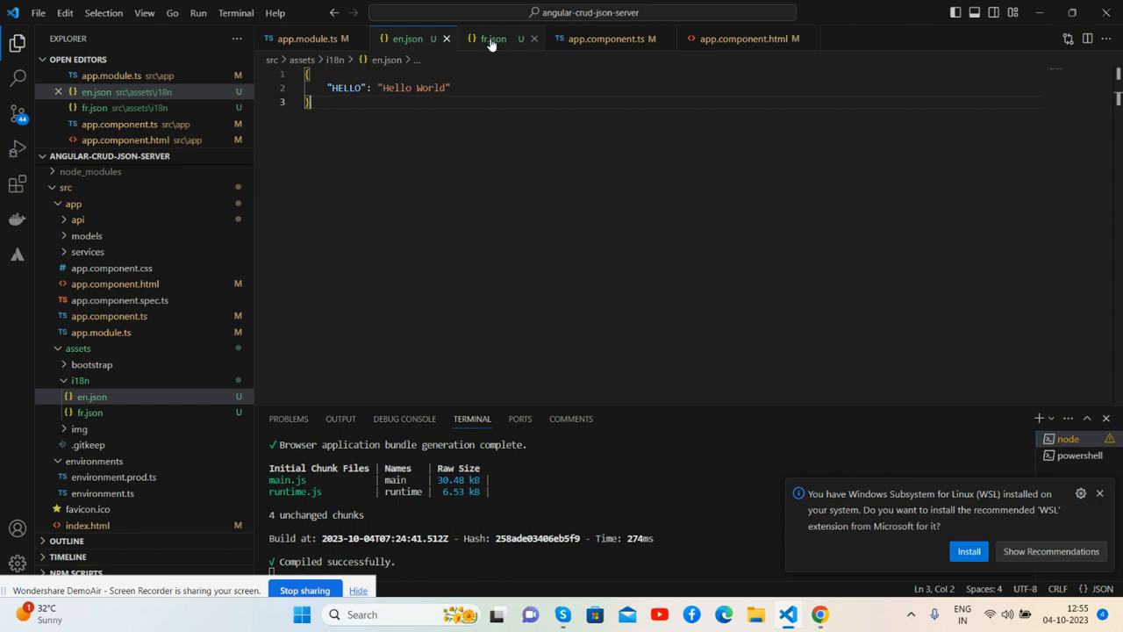
click(408, 38)
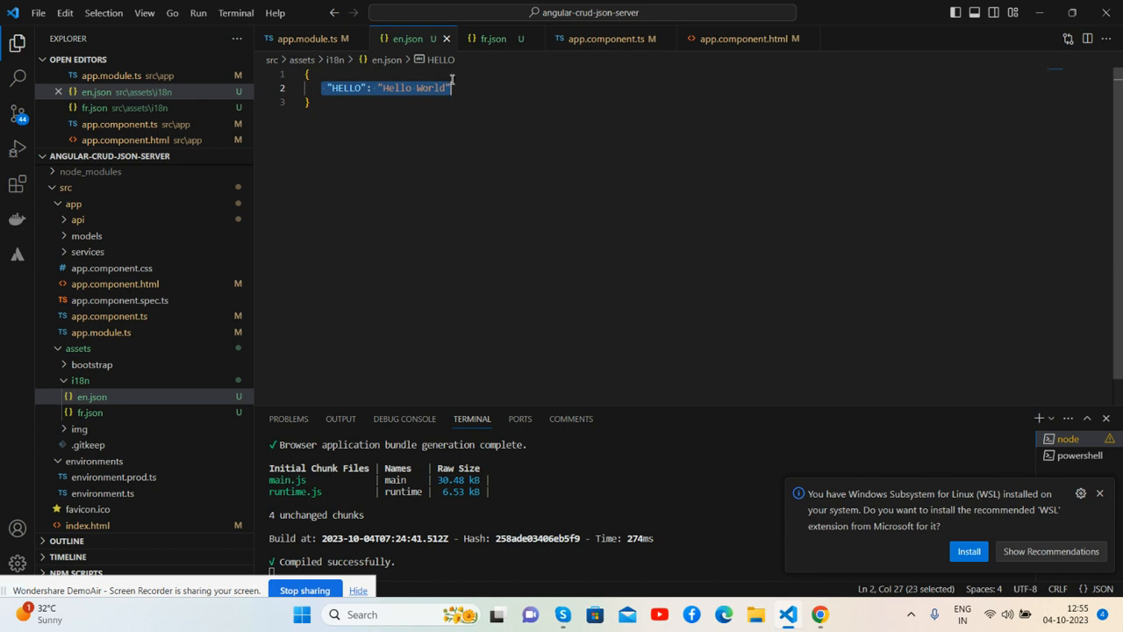
click(494, 38)
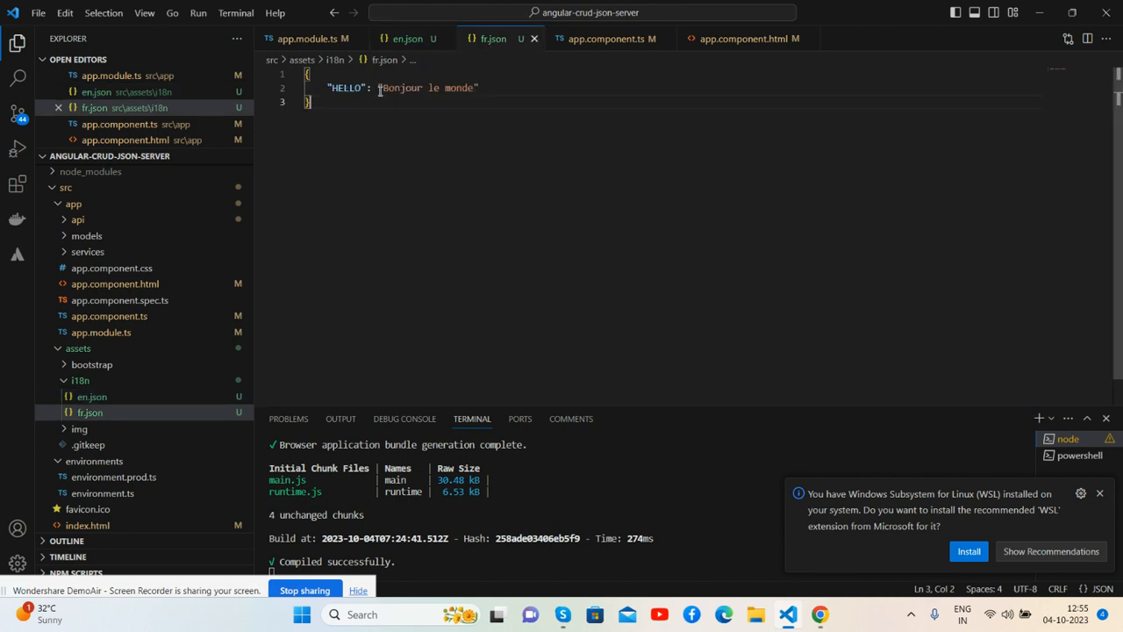
mouse_move(448, 88)
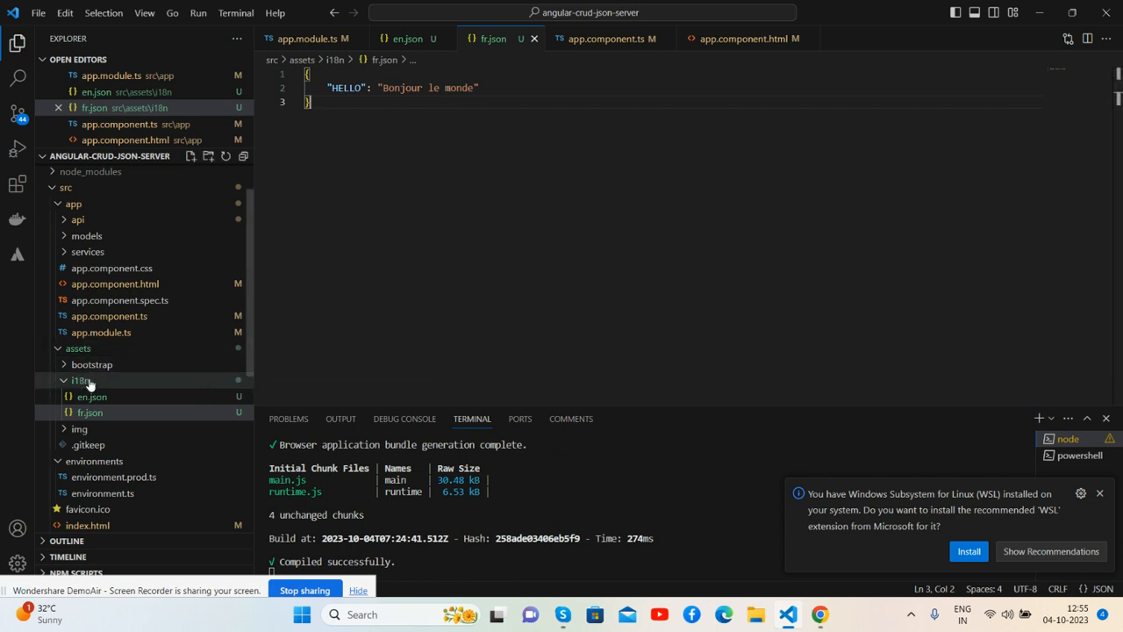
mouse_move(85, 383)
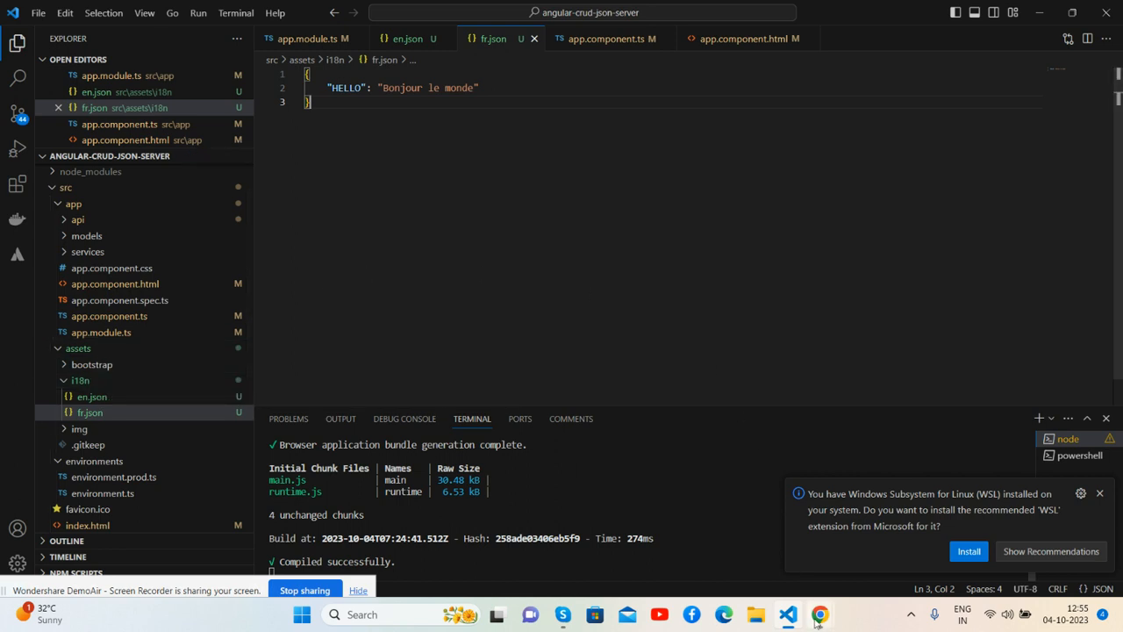
Switch to Chrome showing localhost:4211 greeting 'Bonjour le monde'
click(819, 614)
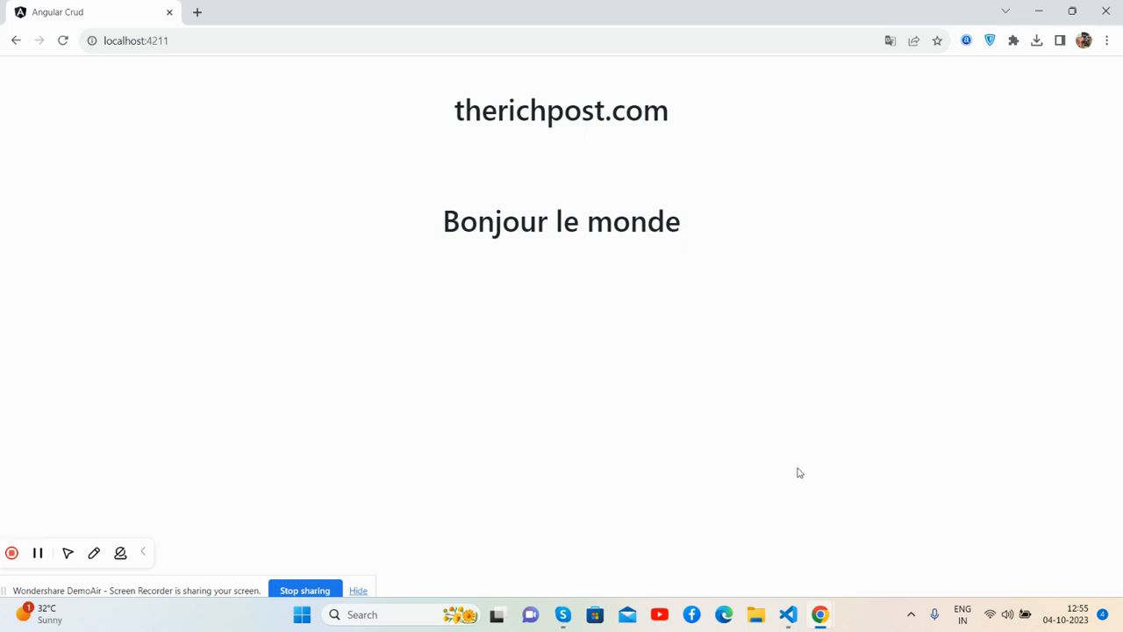
mouse_move(698, 334)
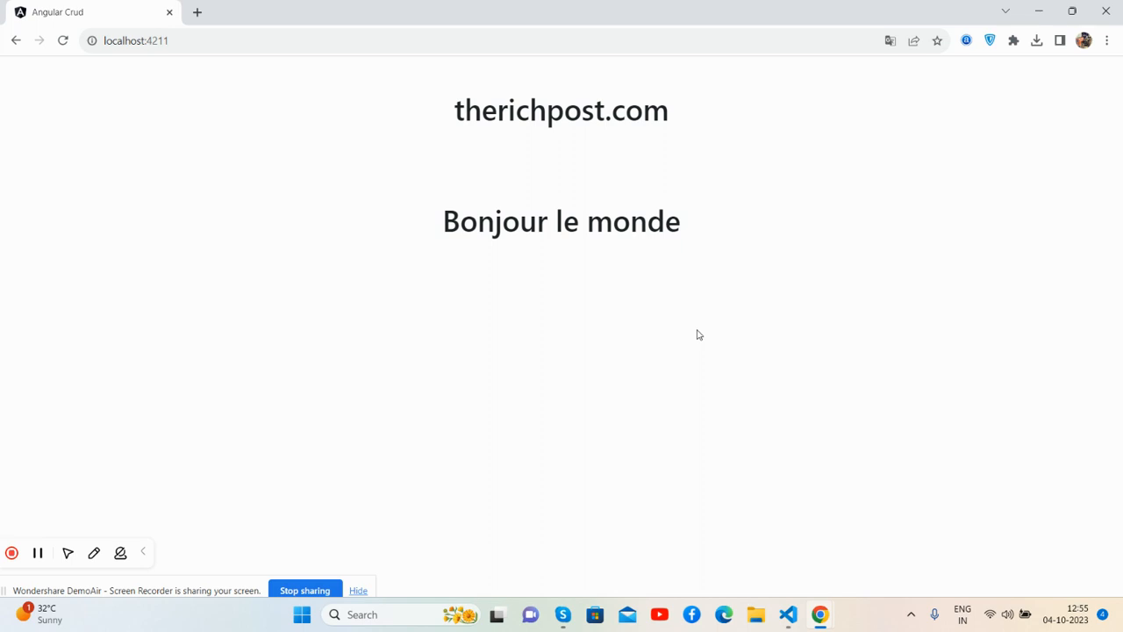
mouse_move(697, 333)
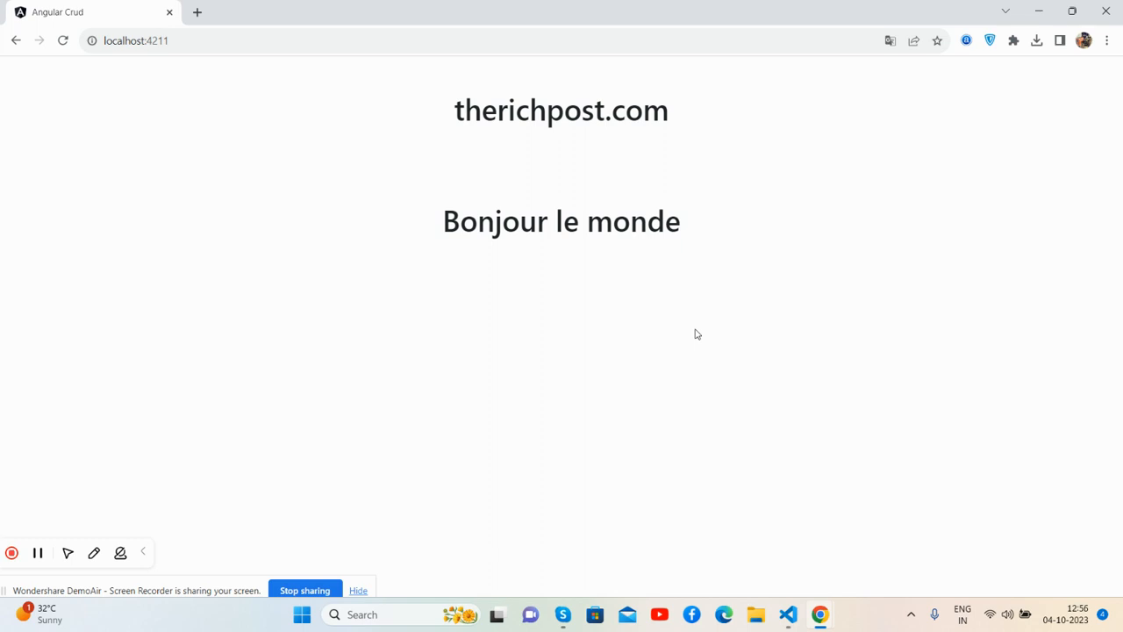
mouse_move(384, 551)
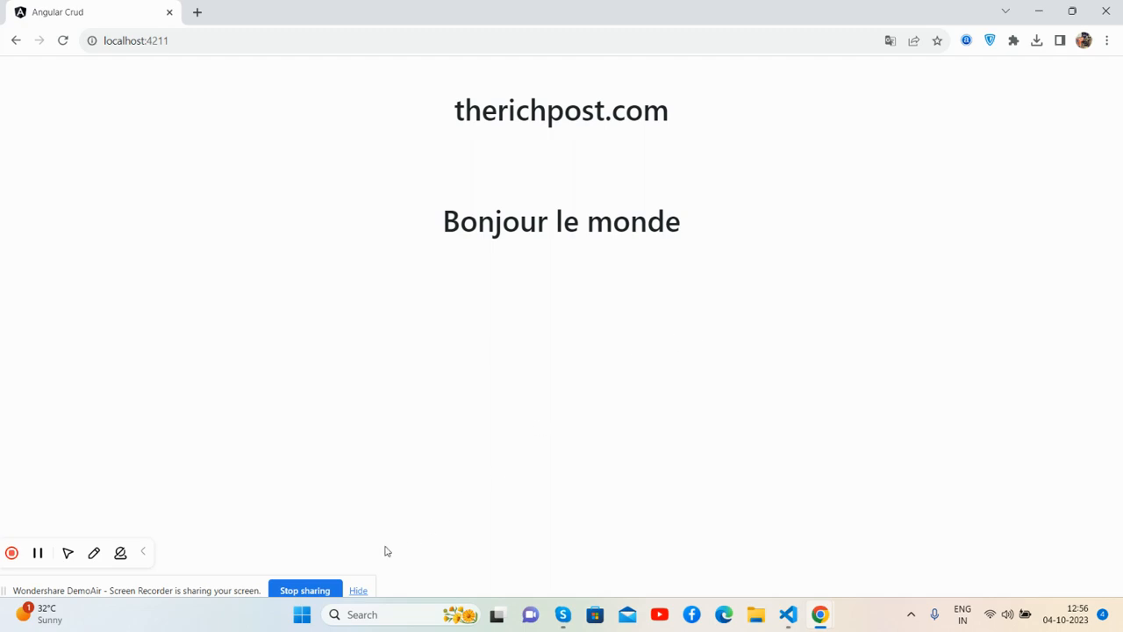